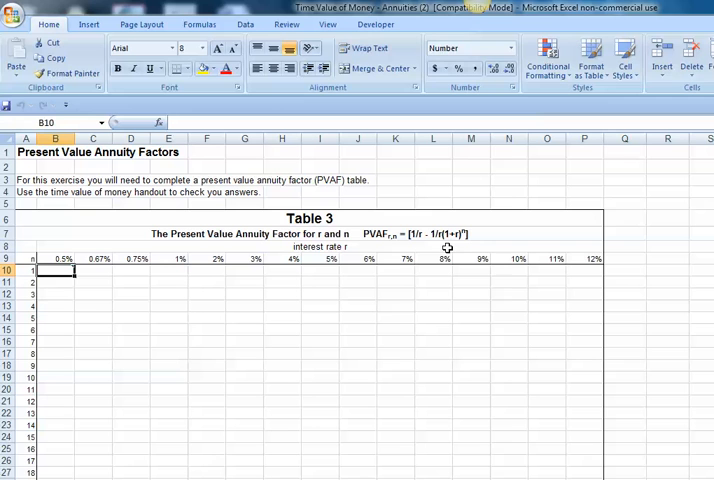
pyautogui.moveTo(91, 304)
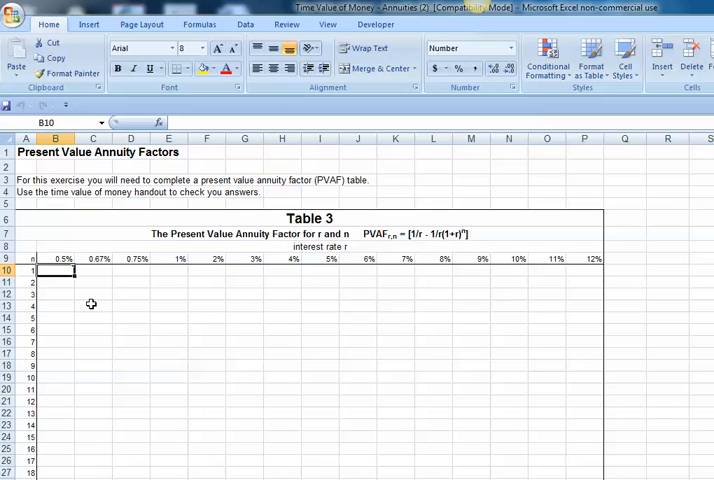
# Enter =(1+B$9)^ in B10, locking the 0.5% rate reference to row 9.
pyautogui.write('=(')
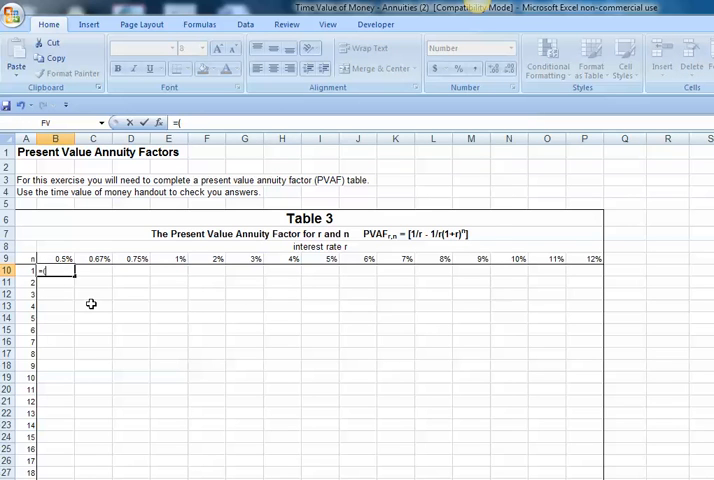
pyautogui.write('1+')
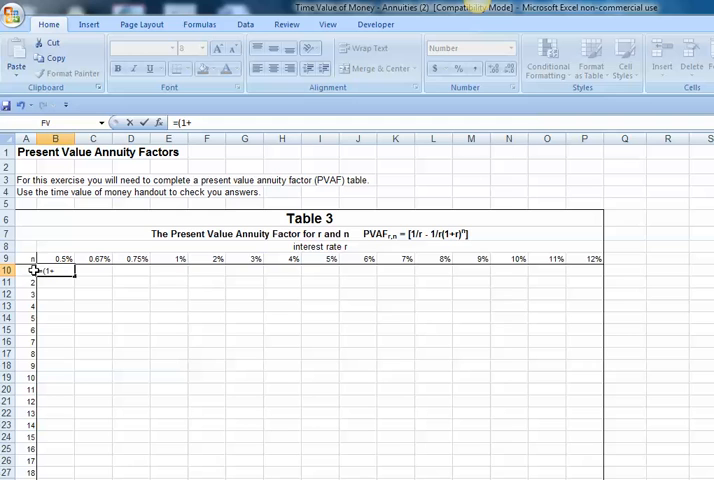
pyautogui.click(55, 258)
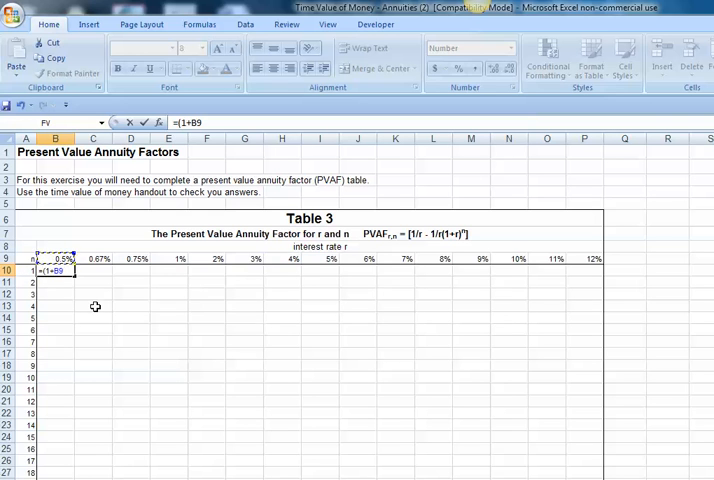
pyautogui.press('f4')
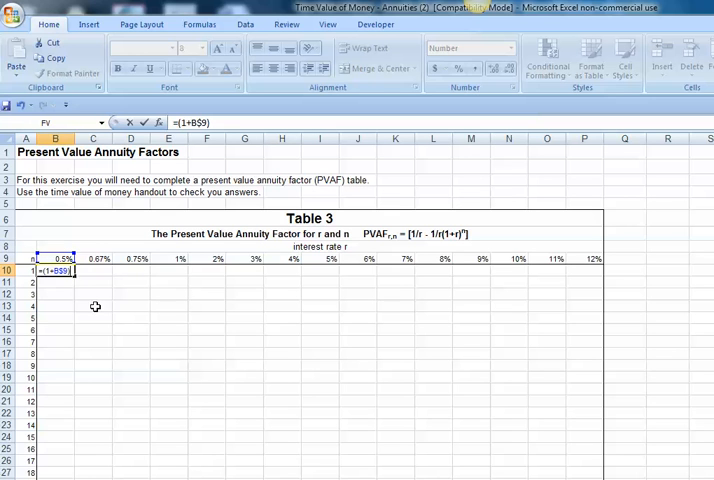
pyautogui.write('^$A10')
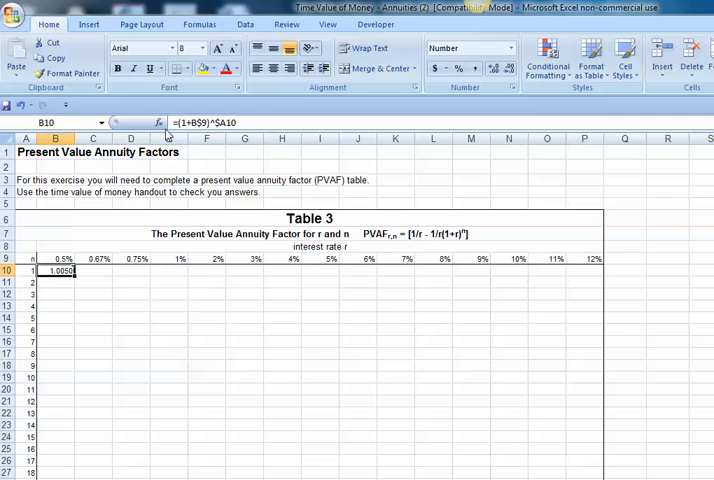
pyautogui.moveTo(174, 122)
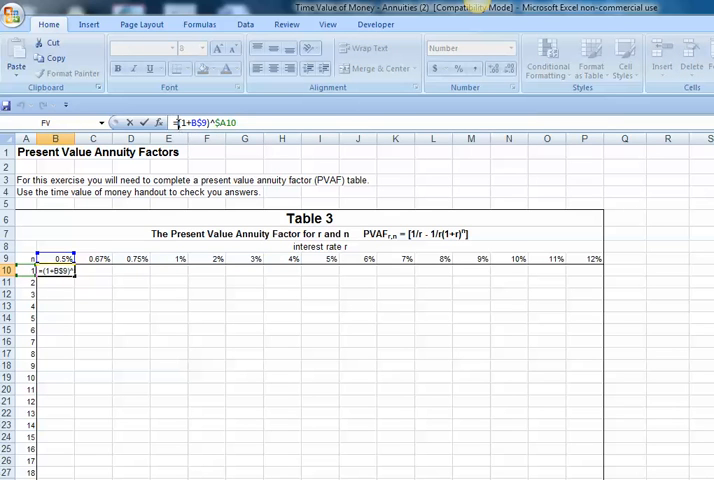
pyautogui.moveTo(142, 203)
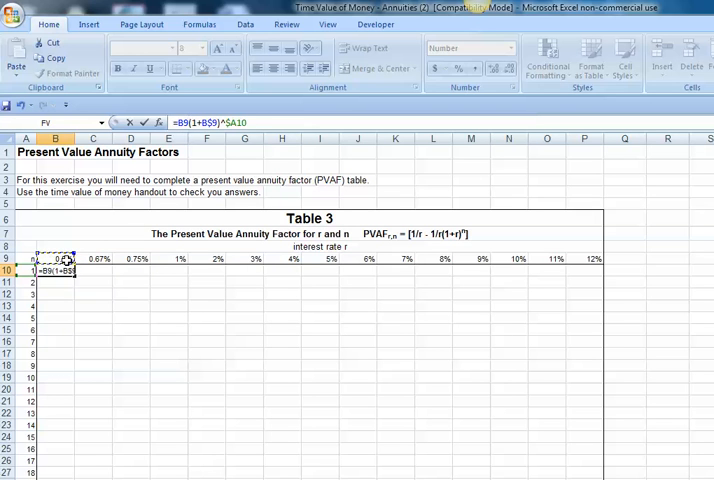
# Add a row-locked B$9 multiplier before the bracket so B10 reads =B$9*(1+B$9)^$A10.
pyautogui.press('f4')
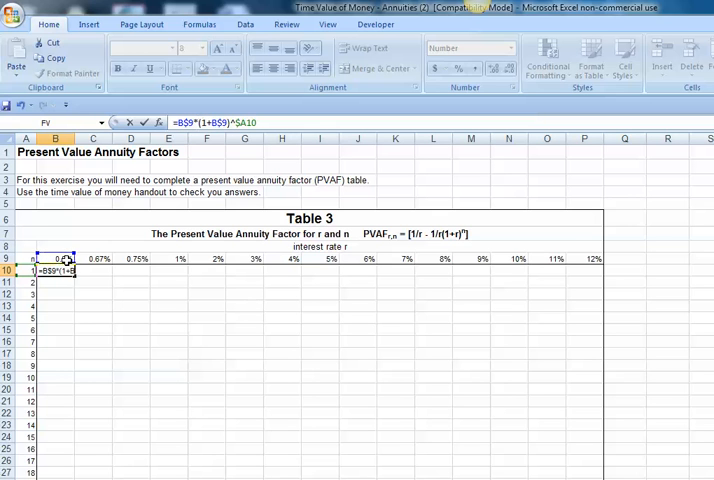
pyautogui.press('enter')
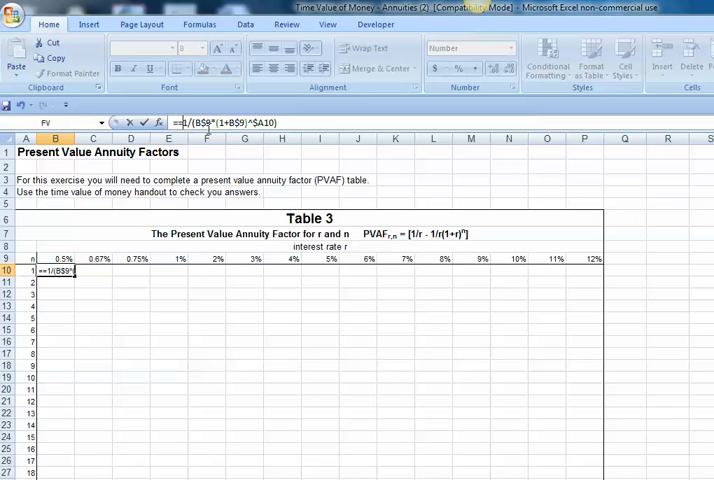
# Prefix the B10 formula with 1/B$9-1/( to form the annuity factor.
pyautogui.write('1/B$9-')
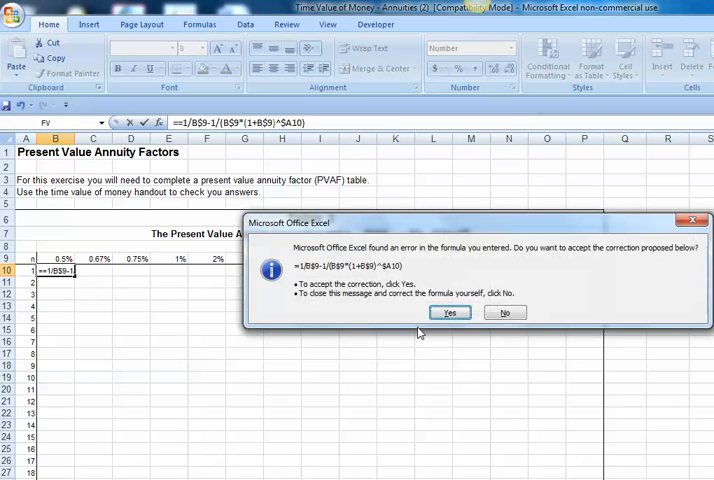
# Accept Excel's proposed correction so B10 shows 0.9950, then scroll down the column.
pyautogui.click(449, 312)
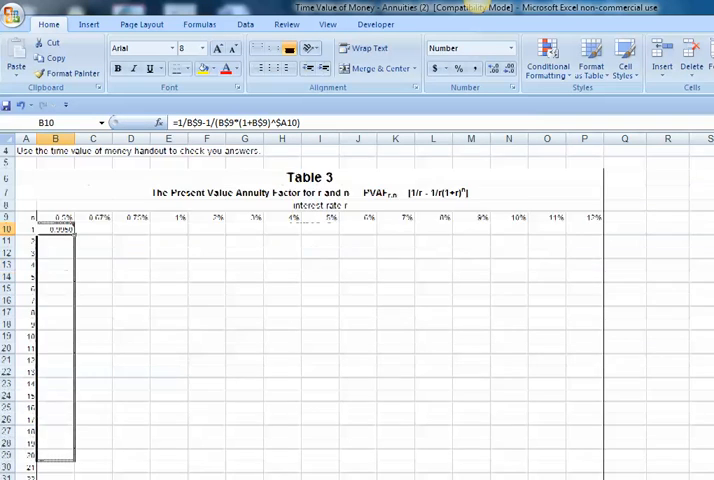
pyautogui.scroll(-3)
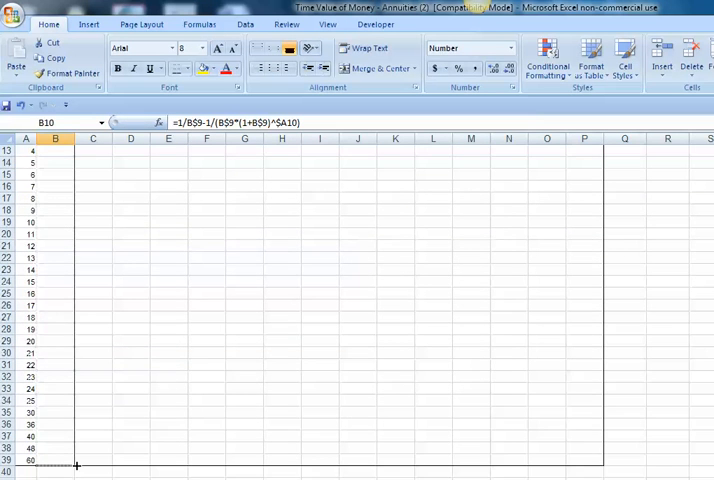